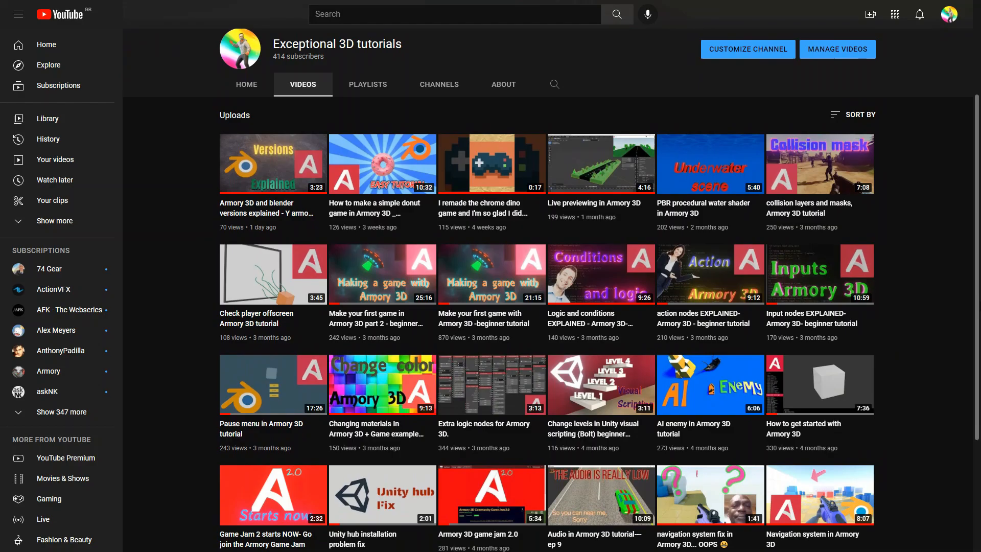
- Scroll the UPBGE home page past the hero banner to the Blender integration and showcase sections
scroll("down", 3)
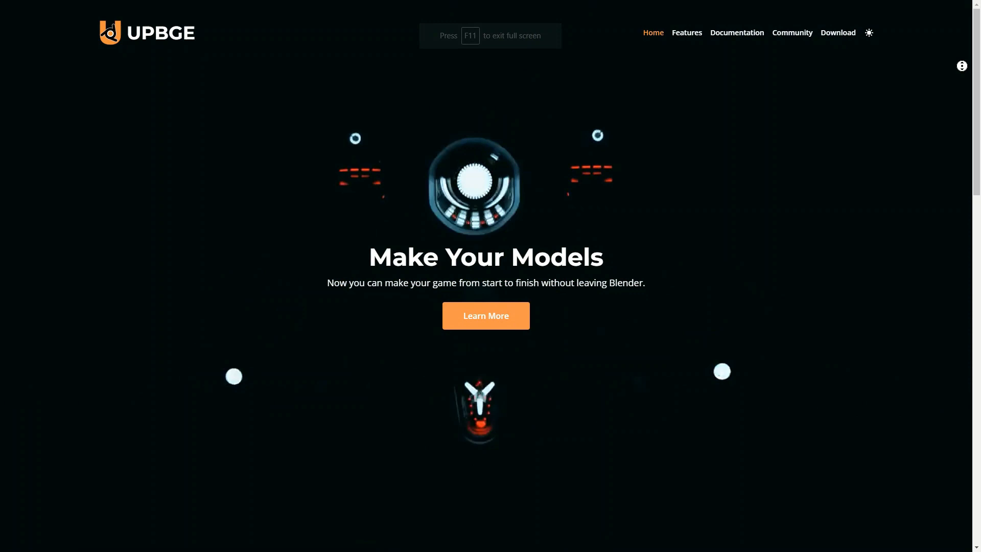
scroll("down", 3)
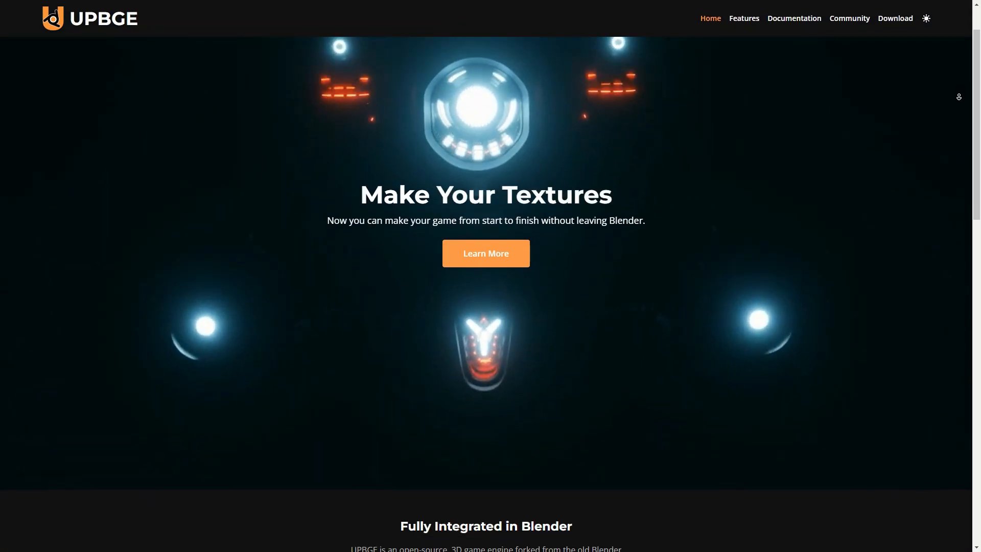
scroll("down", 3)
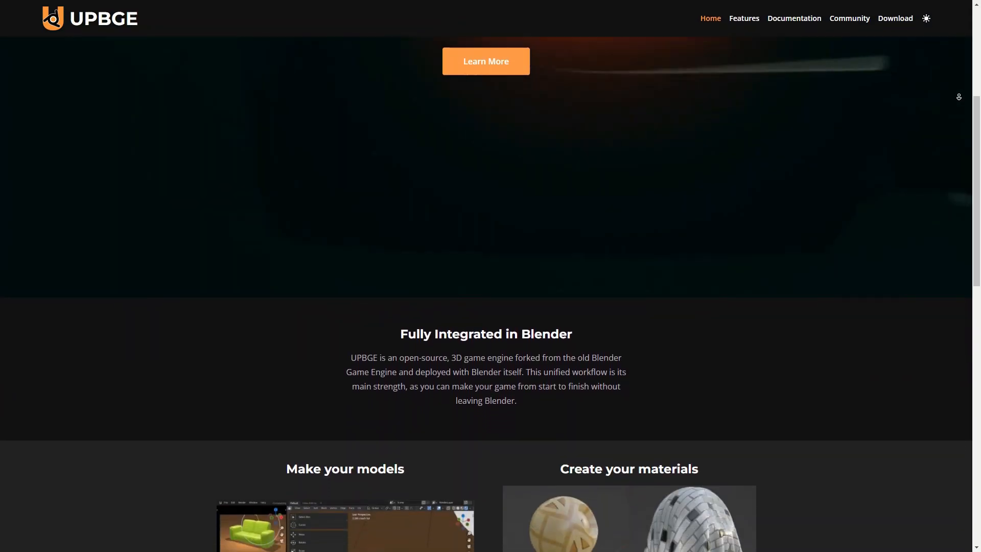
scroll("down", 3)
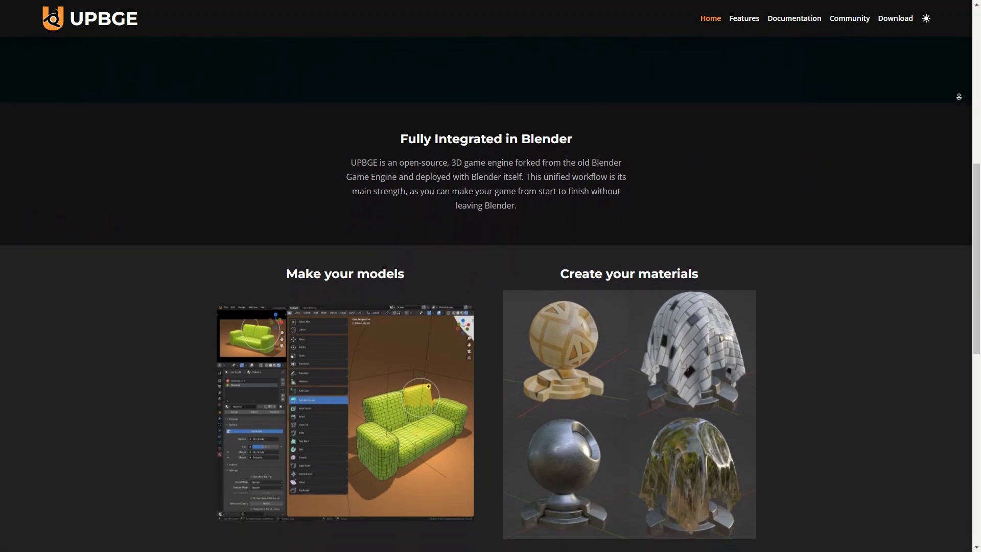
scroll("down", 3)
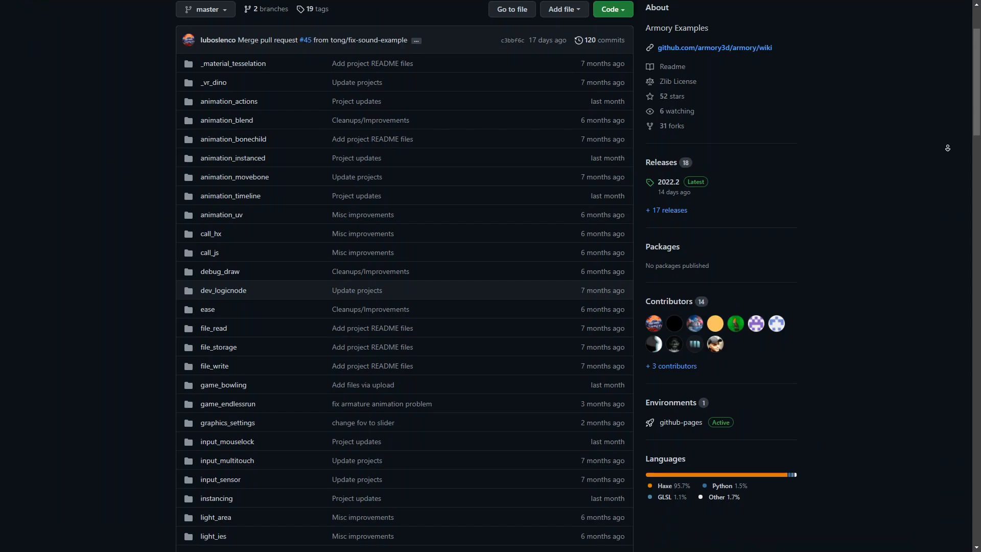
- Scroll the Armory Examples repository folder list down to the logic example folders
scroll("down", 3)
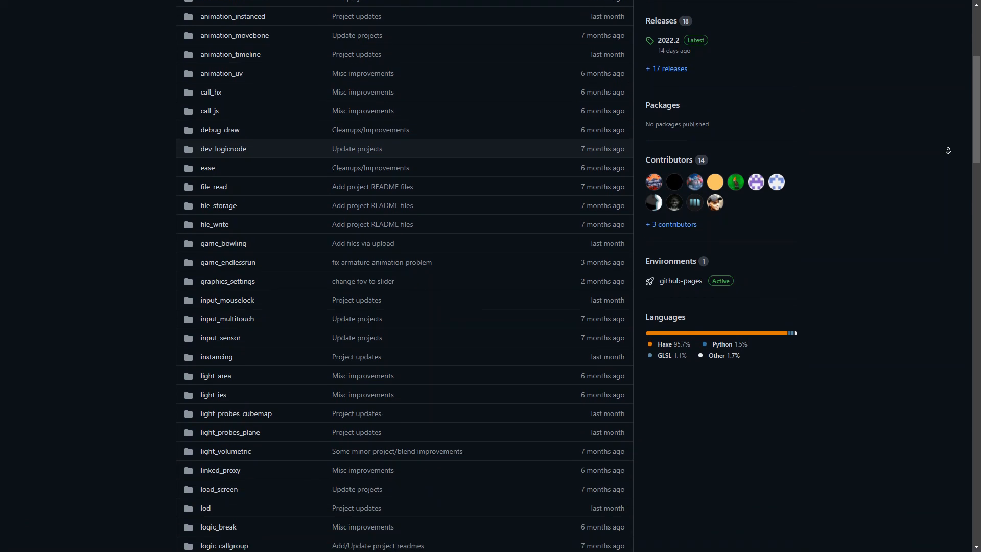
scroll("down", 3)
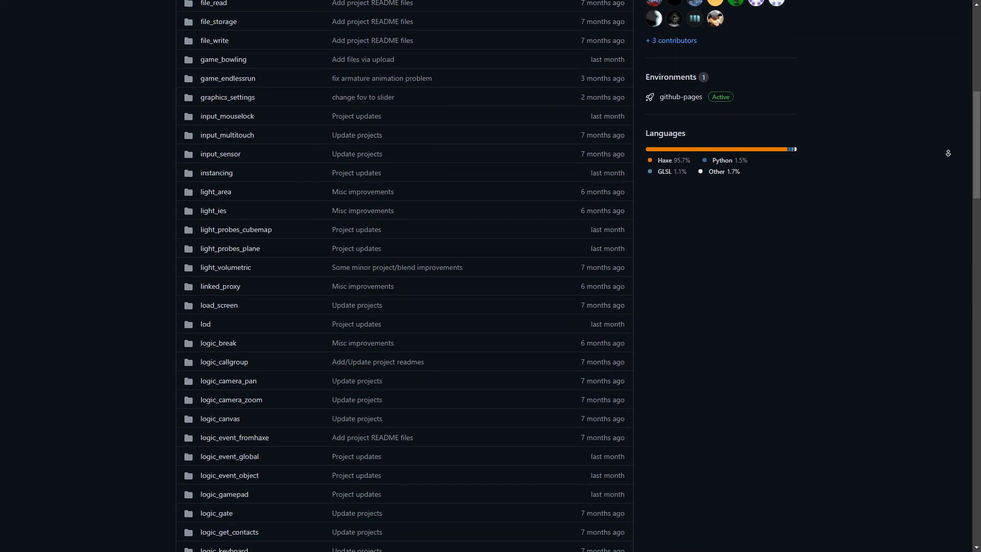
scroll("down", 3)
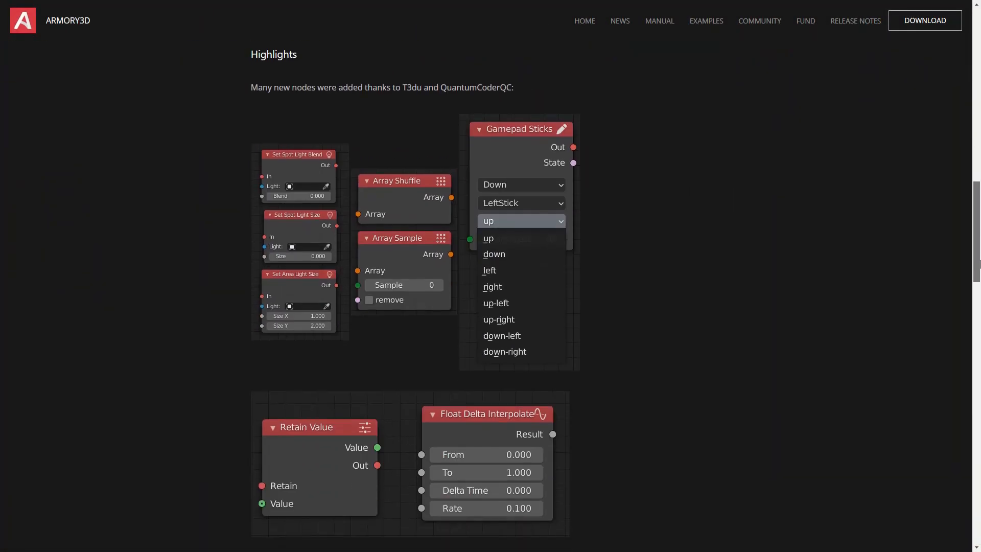
- Scroll the Armory3D release notes to the Highlights section with the new logic node screenshots
scroll("down", 3)
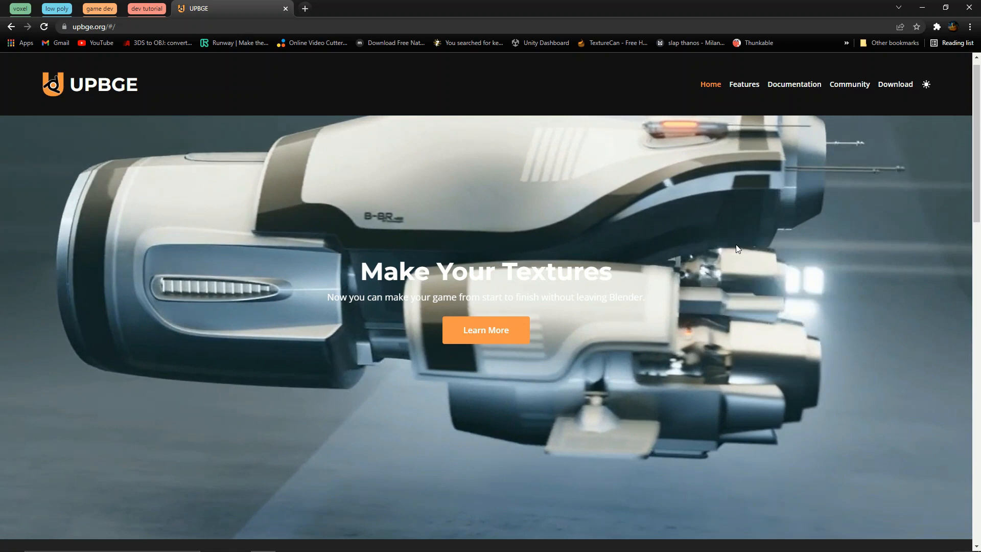
- Scroll through Place your assets, Animate everything, Adjust your logic and Release your game
scroll("down", 3)
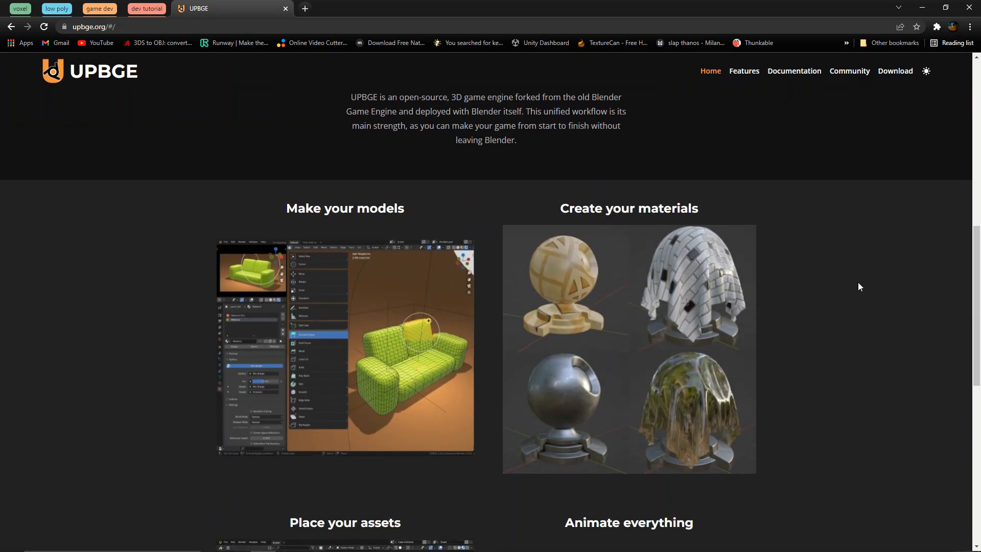
scroll("down", 3)
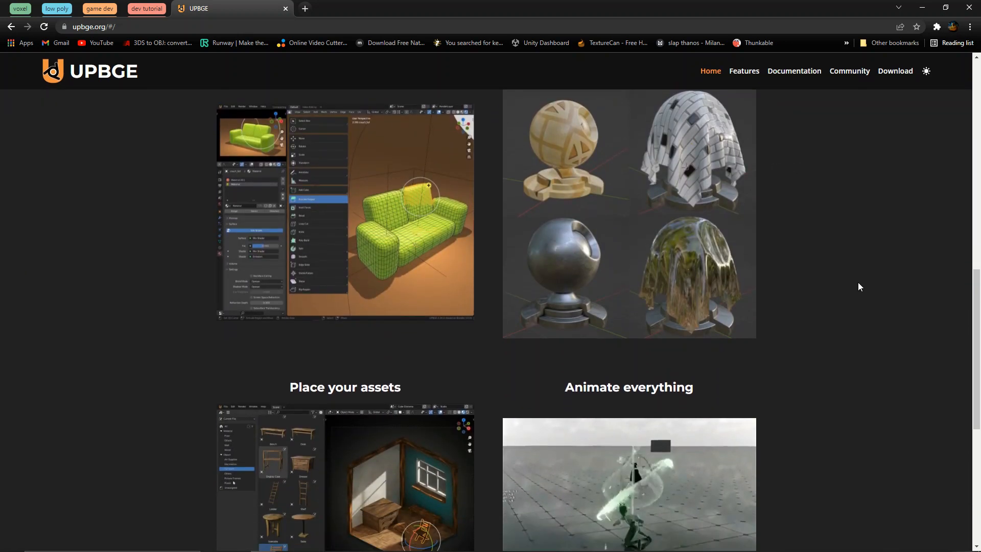
scroll("down", 3)
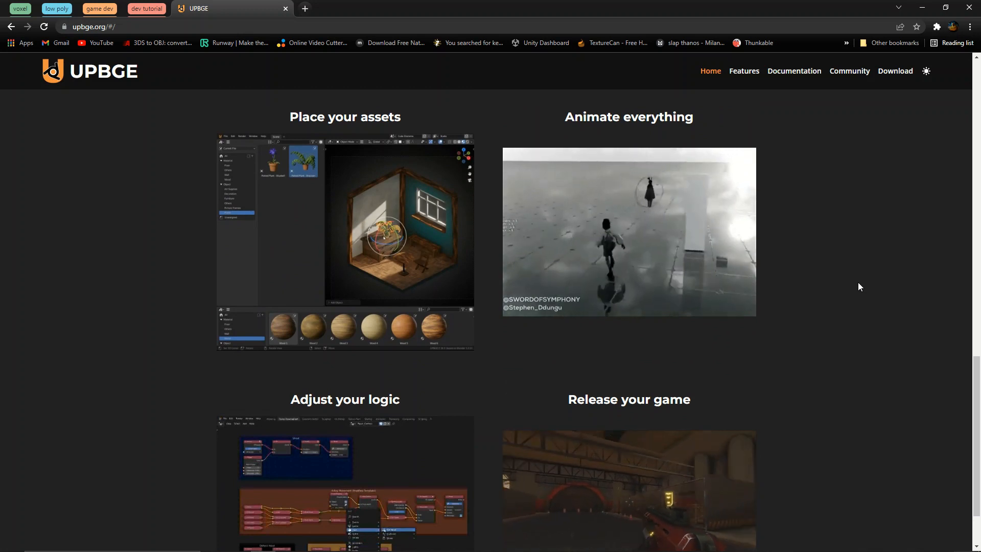
scroll("down", 3)
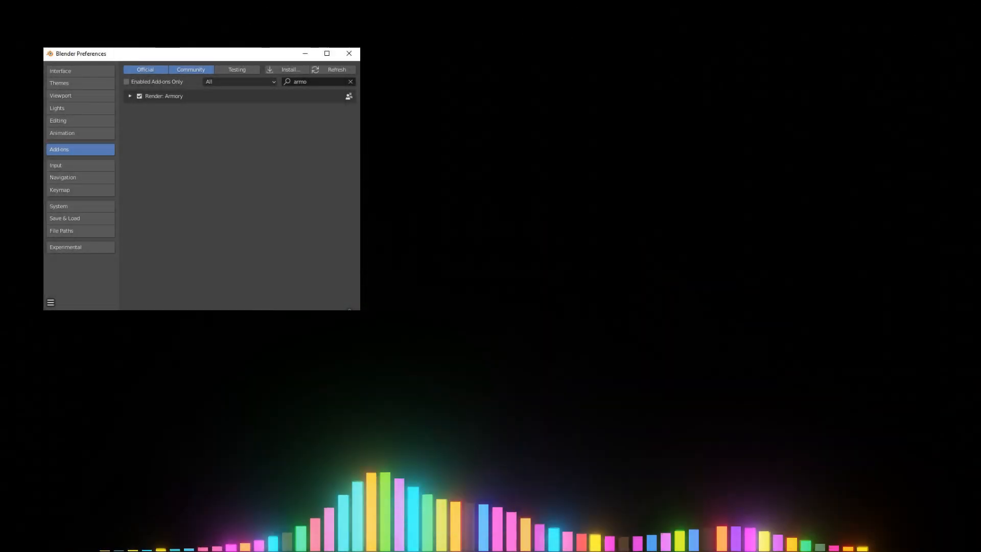
- View the enabled Render: Armory entry in Blender's add-on preferences
left_click(349, 53)
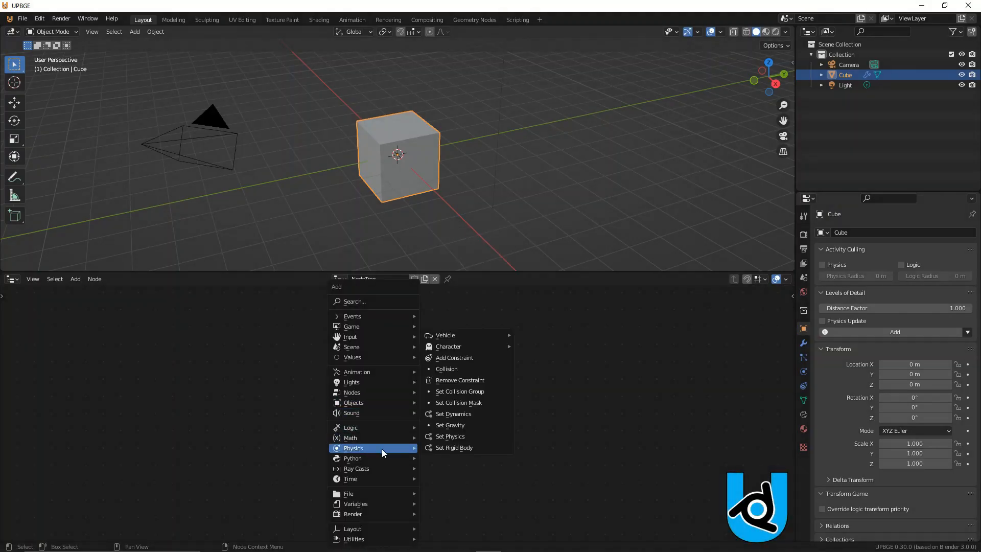
mouse_move(353, 457)
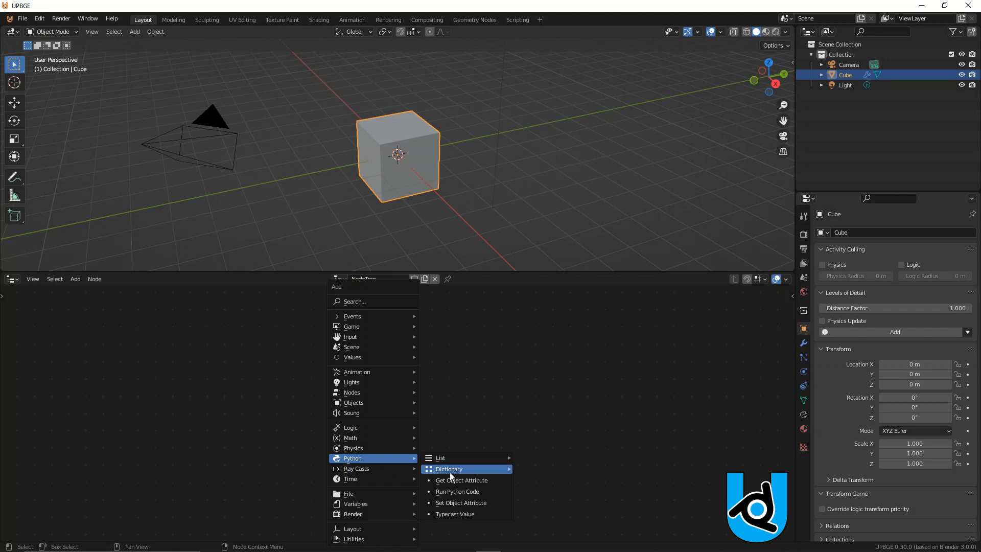
mouse_move(441, 458)
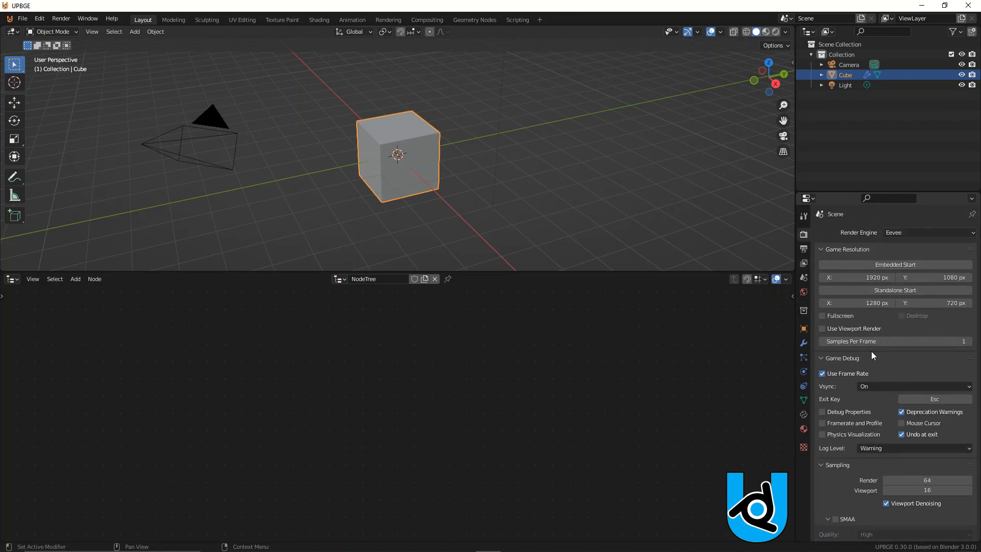
- Scroll the Render Properties through game resolution, game debug and Eevee sampling panels
scroll("down", 3)
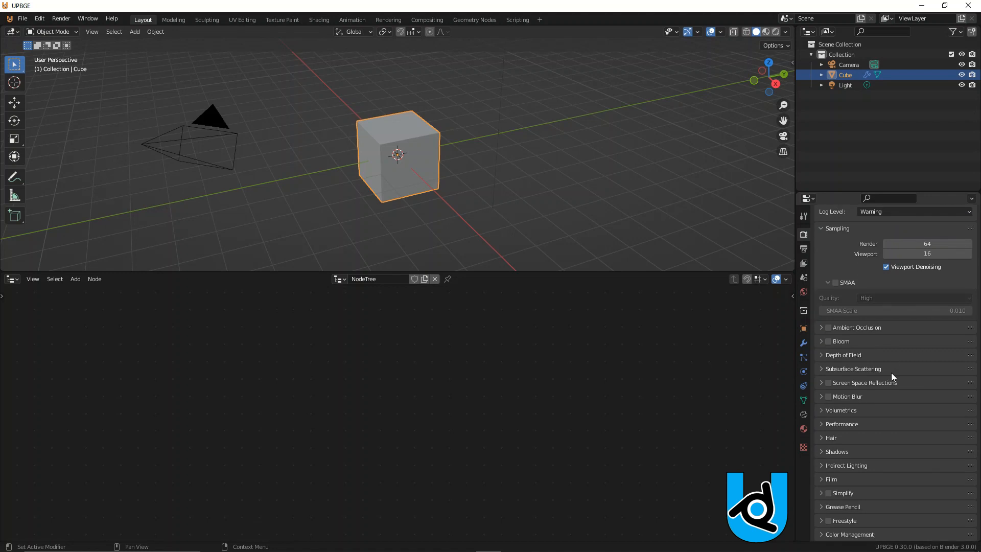